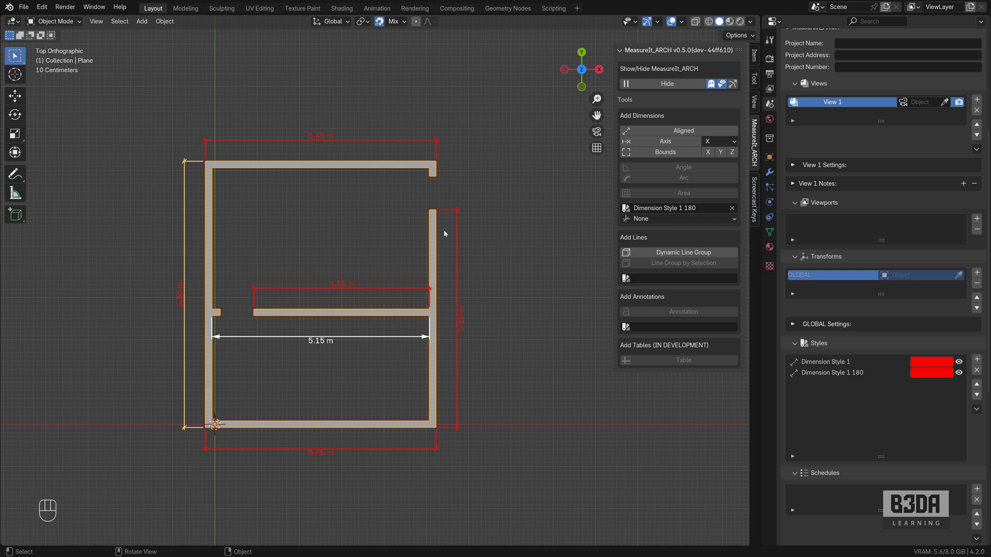
mouse_move(430, 160)
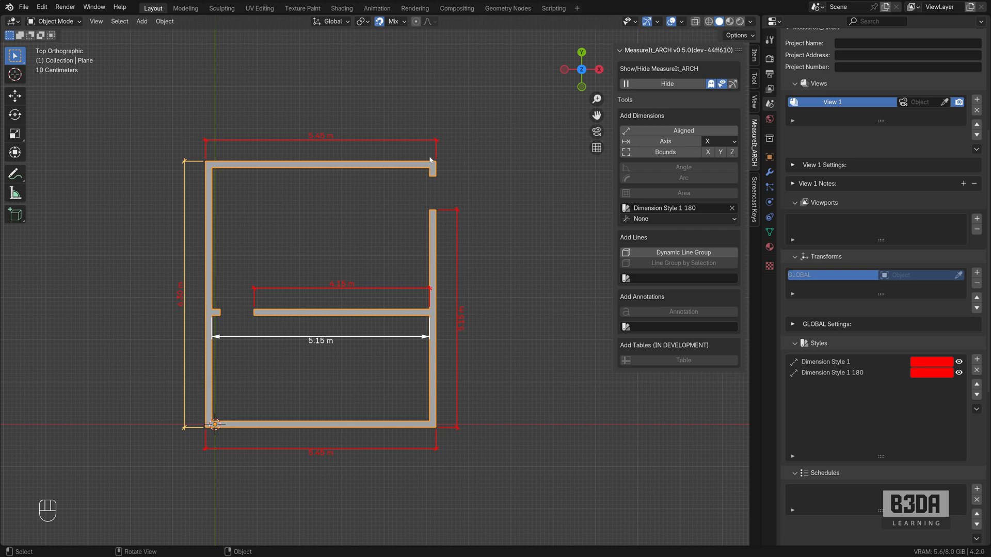
mouse_move(438, 178)
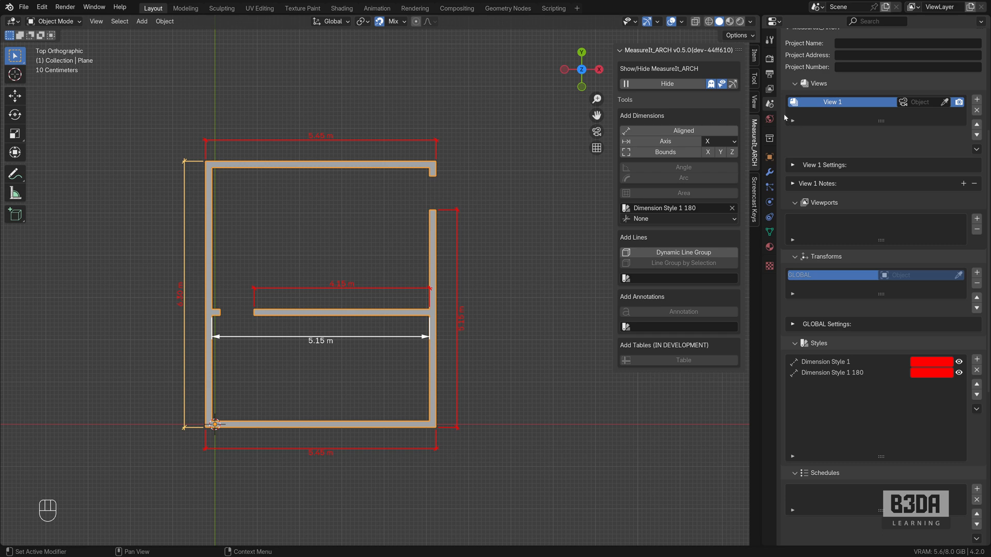
mouse_move(770, 103)
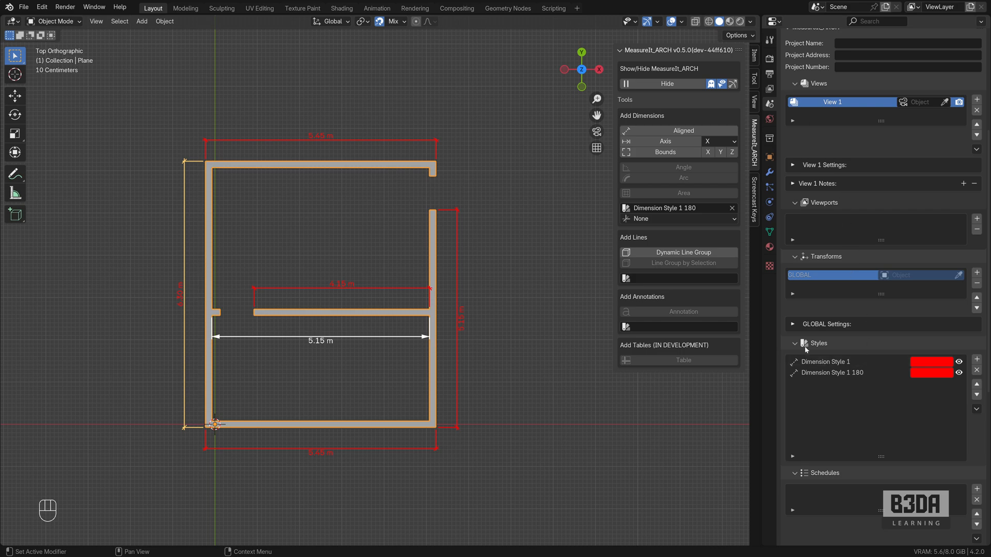
Create an Annotation-type style renamed 'Annotation Leaders' and set its colour to red.
scroll(down, 3)
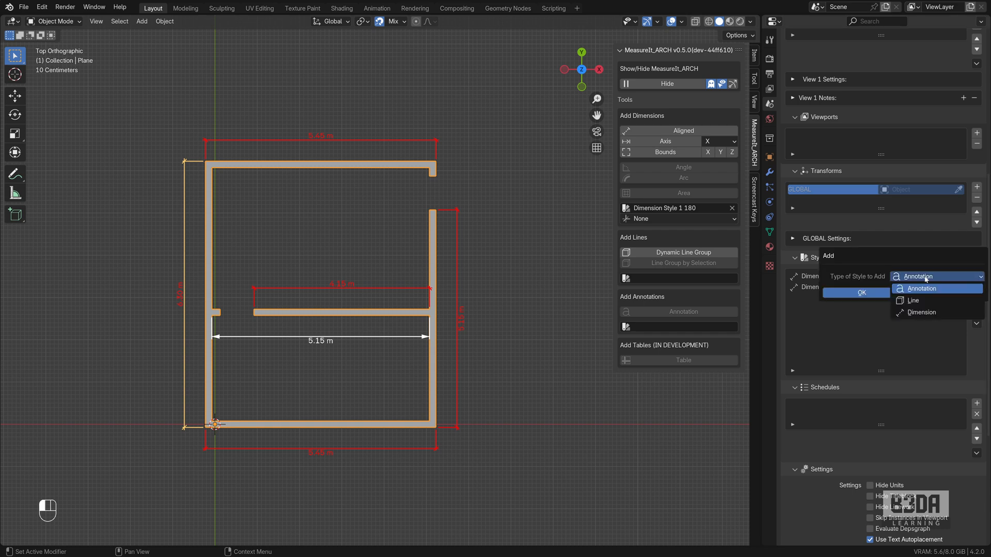
click(923, 288)
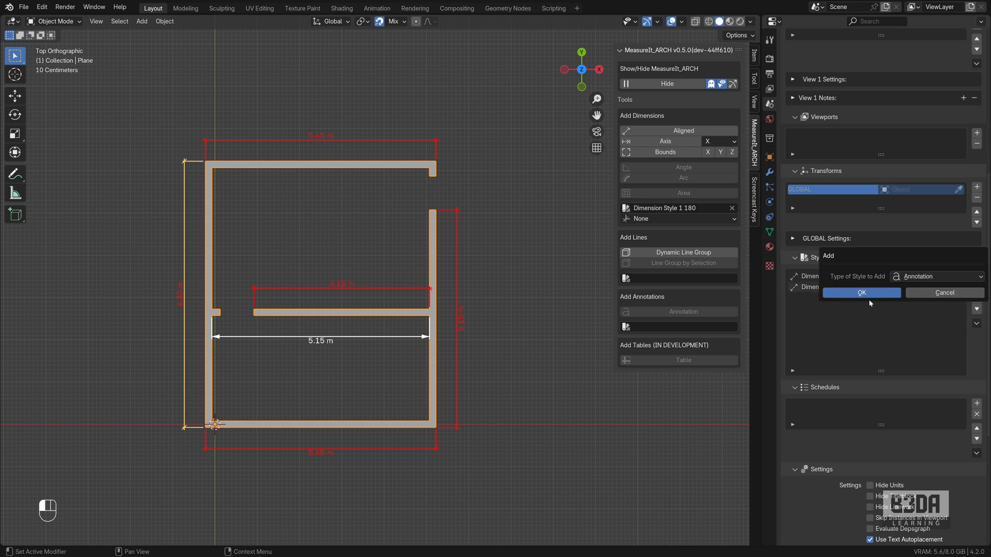
click(861, 293)
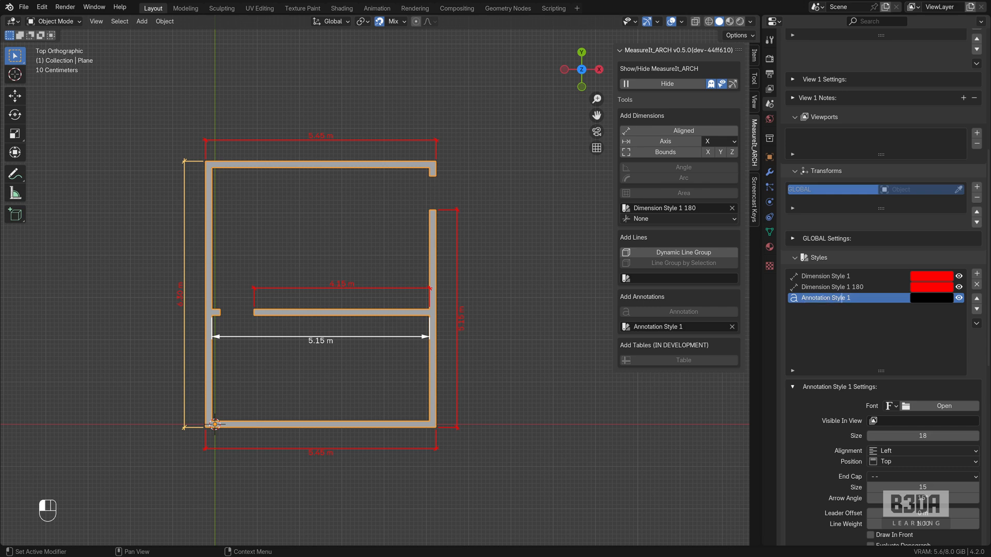
key(backspace)
text(L)
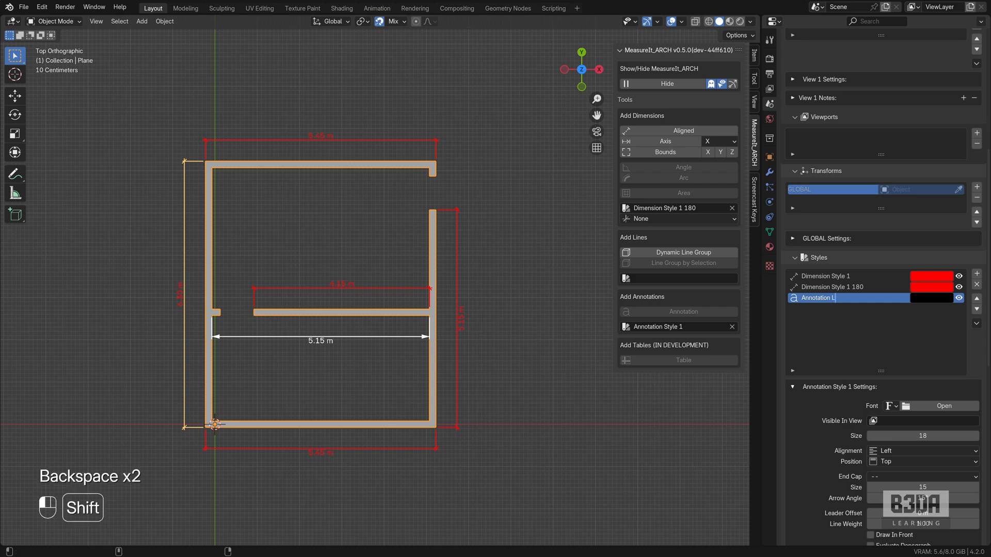
text(eaders)
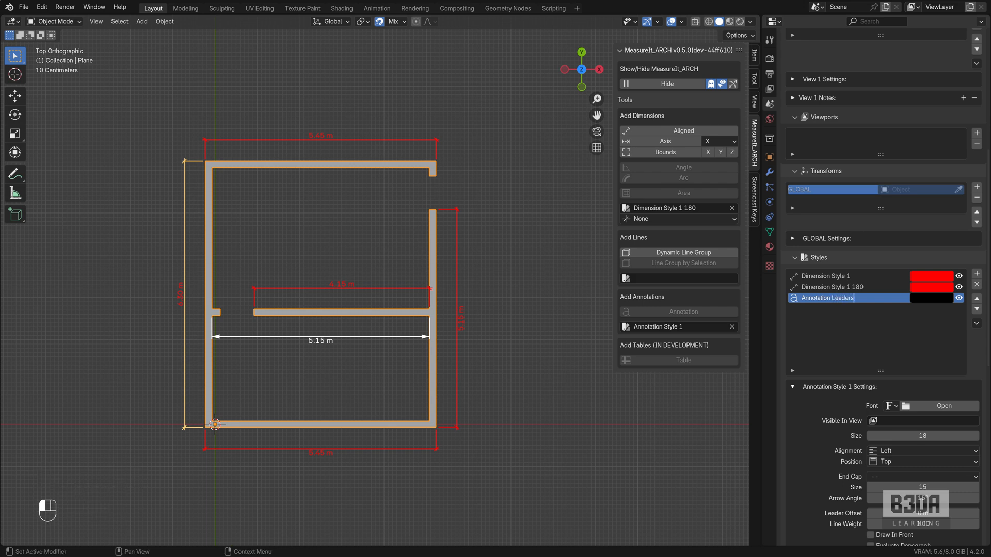
click(929, 297)
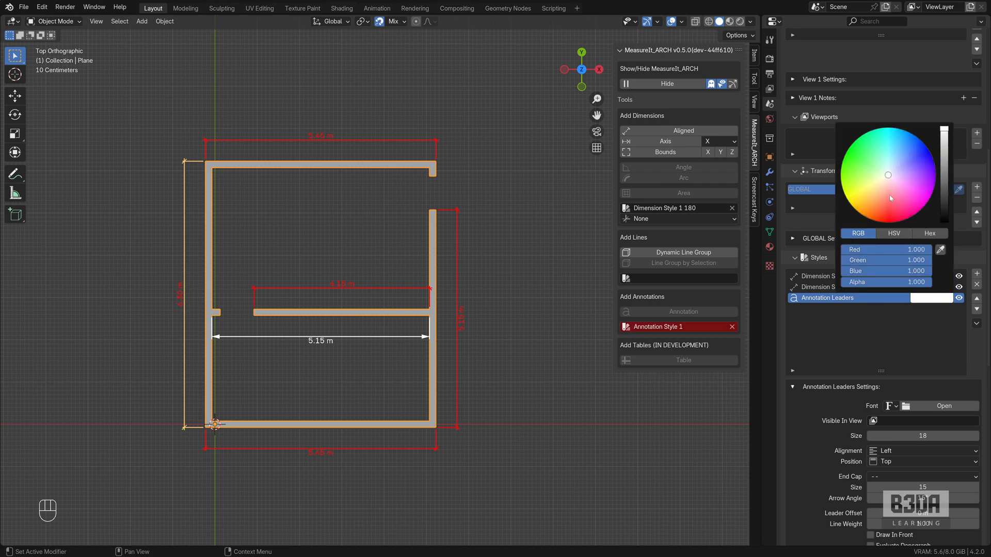
click(891, 198)
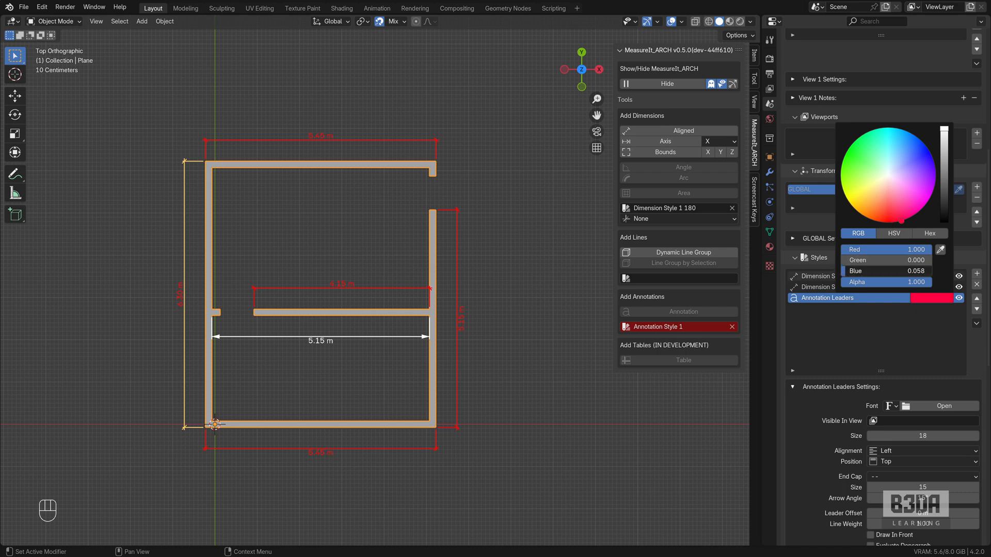
click(453, 289)
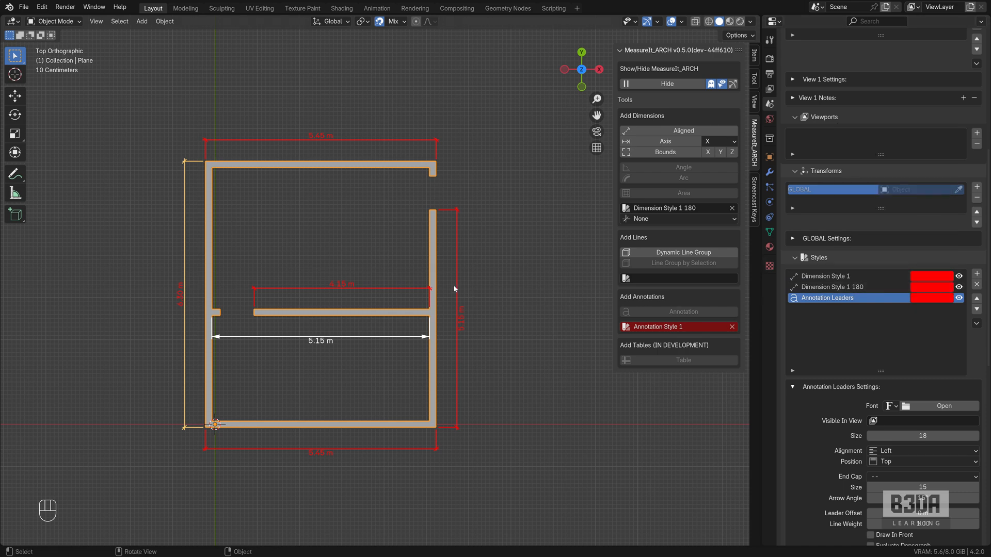
mouse_move(330, 144)
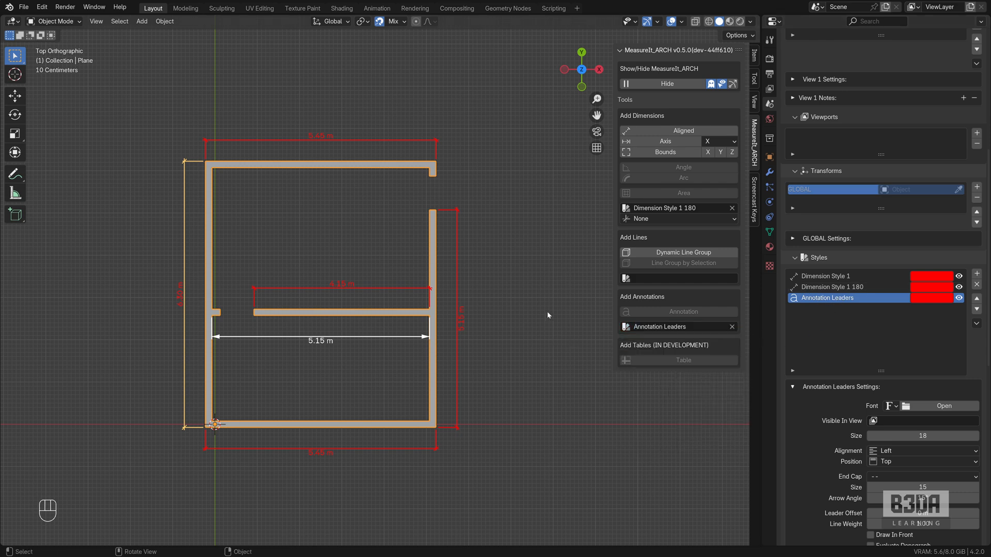
mouse_move(407, 228)
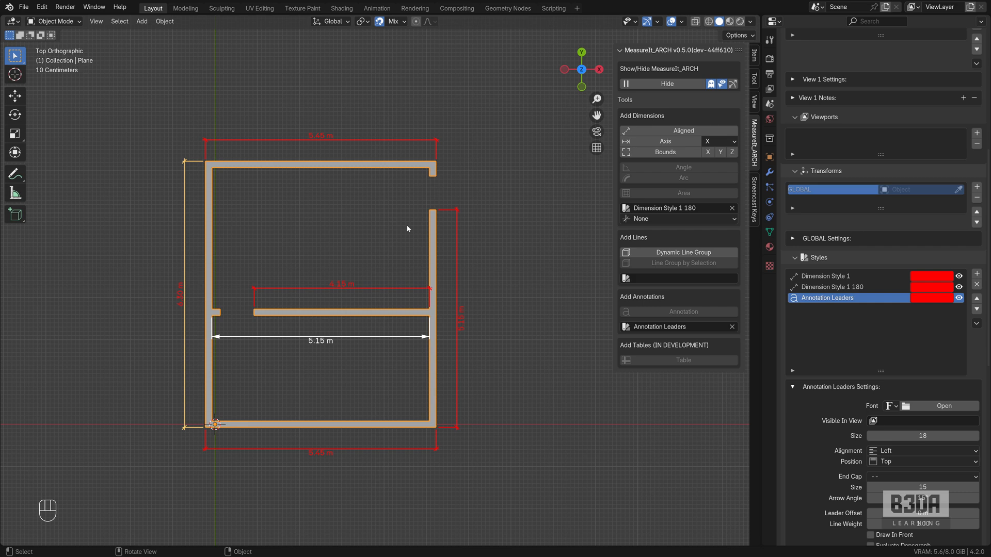
Switch the floor plan object into Edit Mode.
key(Tab)
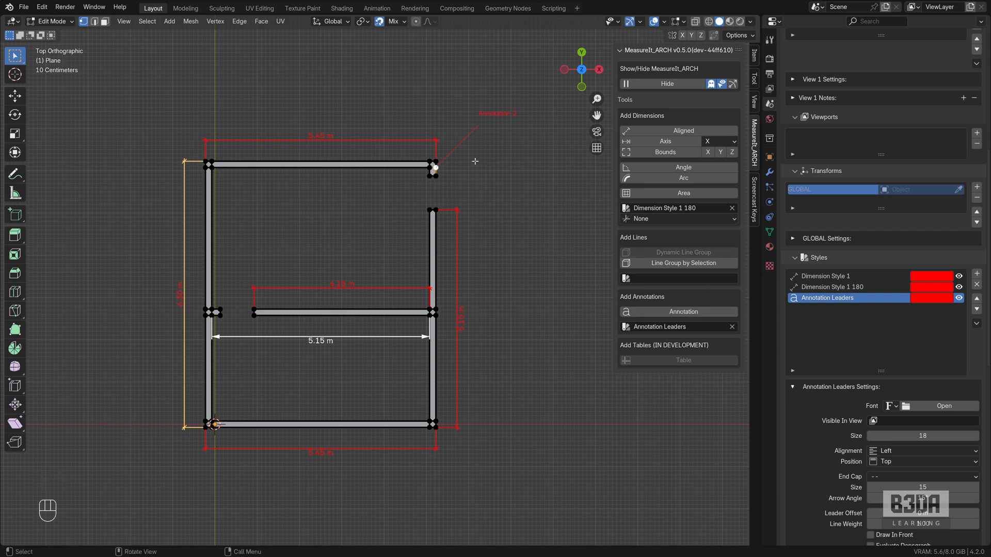
mouse_move(453, 151)
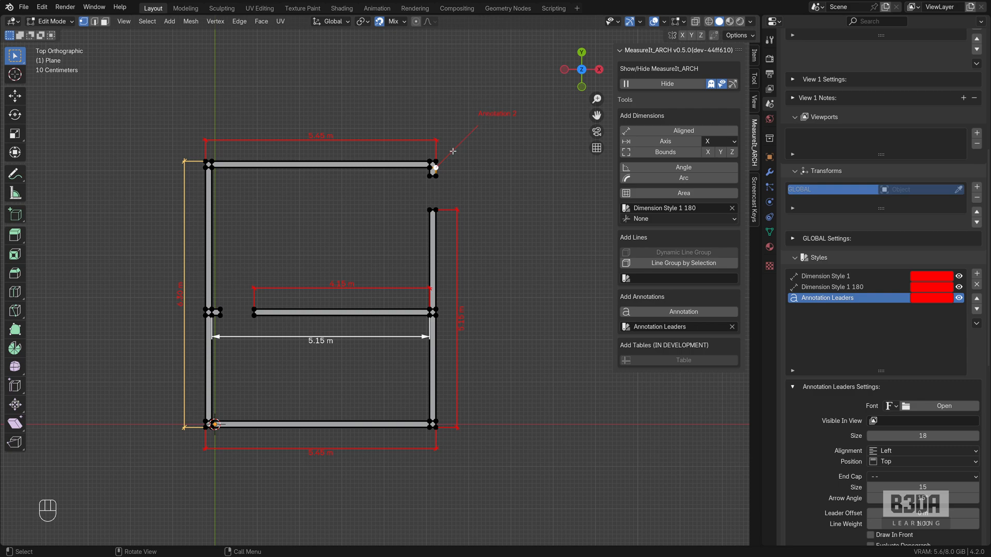
mouse_move(470, 127)
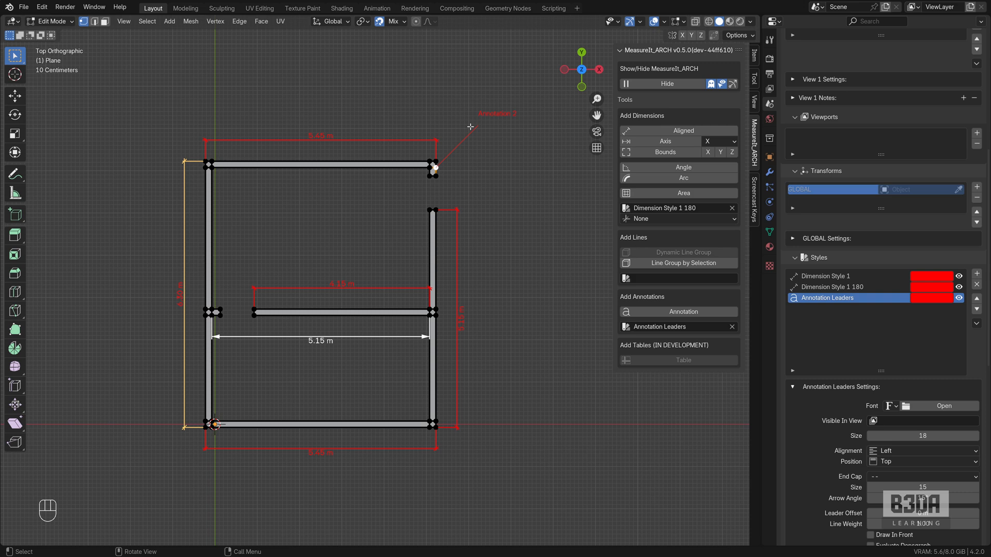
mouse_move(516, 167)
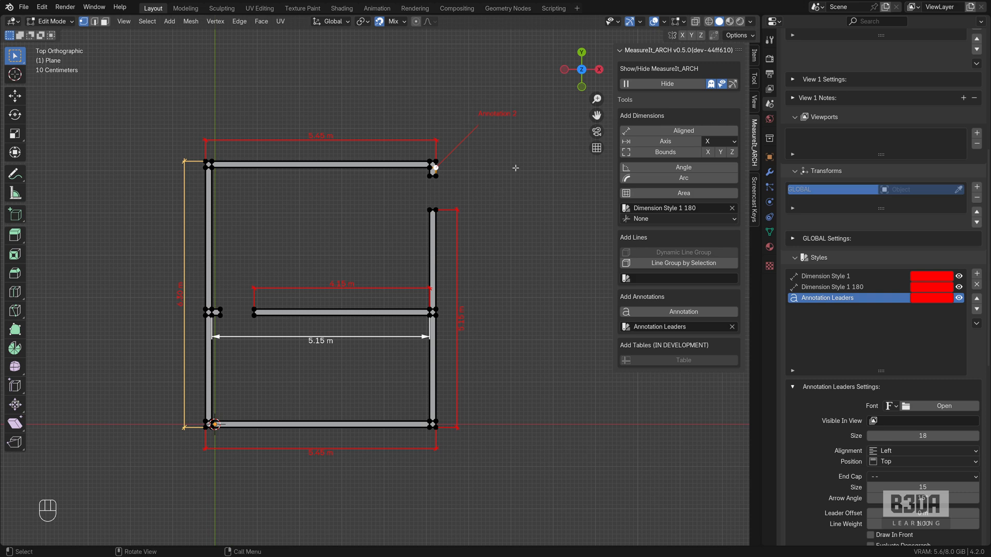
mouse_move(466, 212)
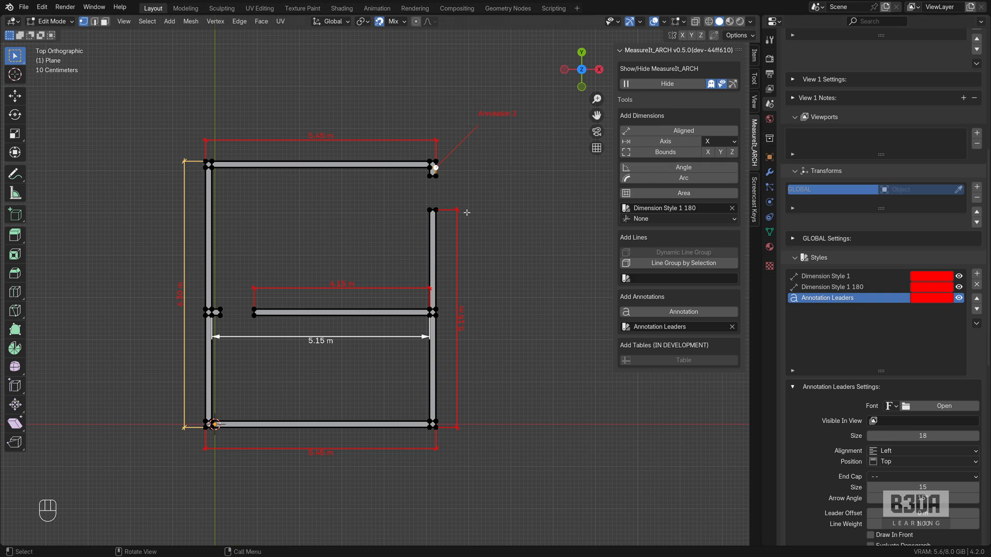
mouse_move(423, 167)
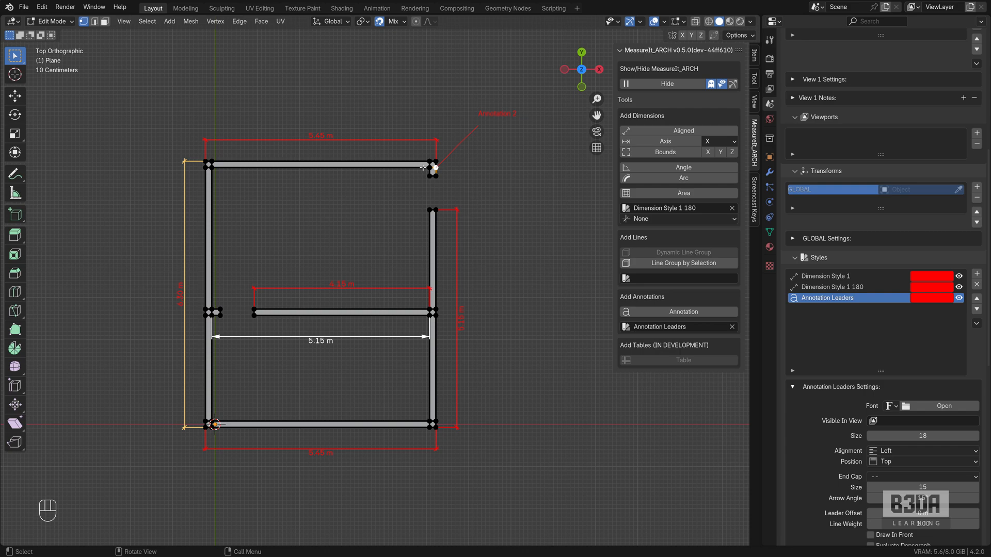
mouse_move(479, 147)
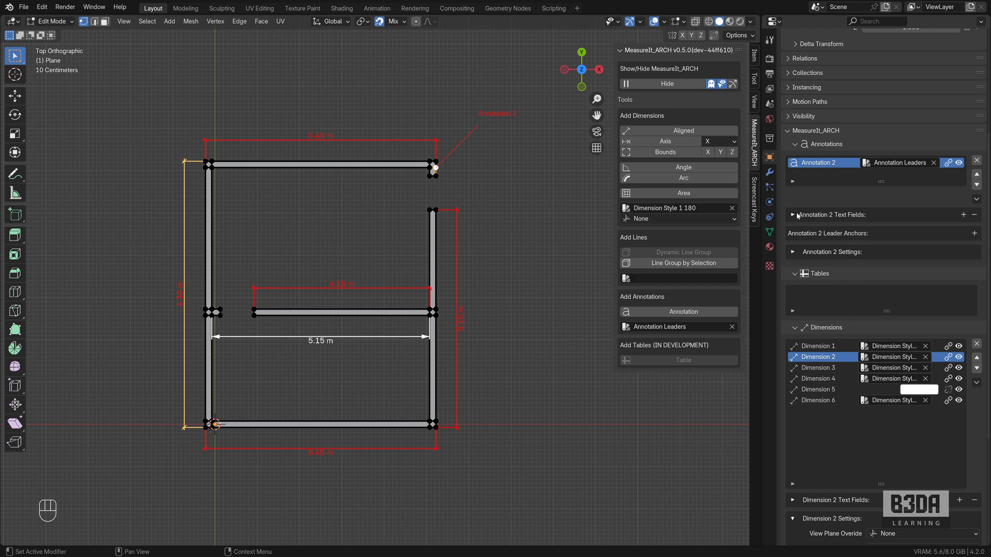
Expand Annotation 2's Text Fields and edit its text to 0.15 m.
click(793, 214)
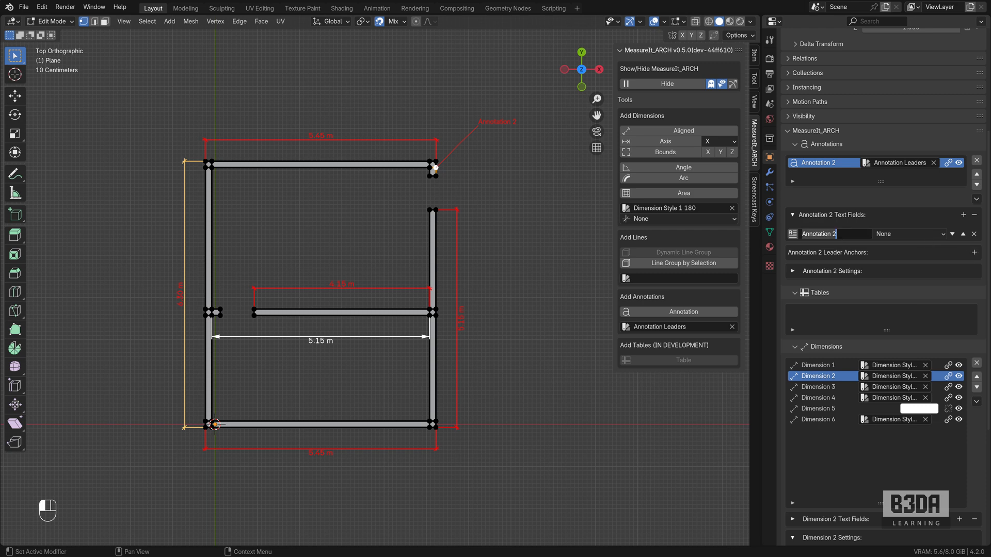
text(15 cm)
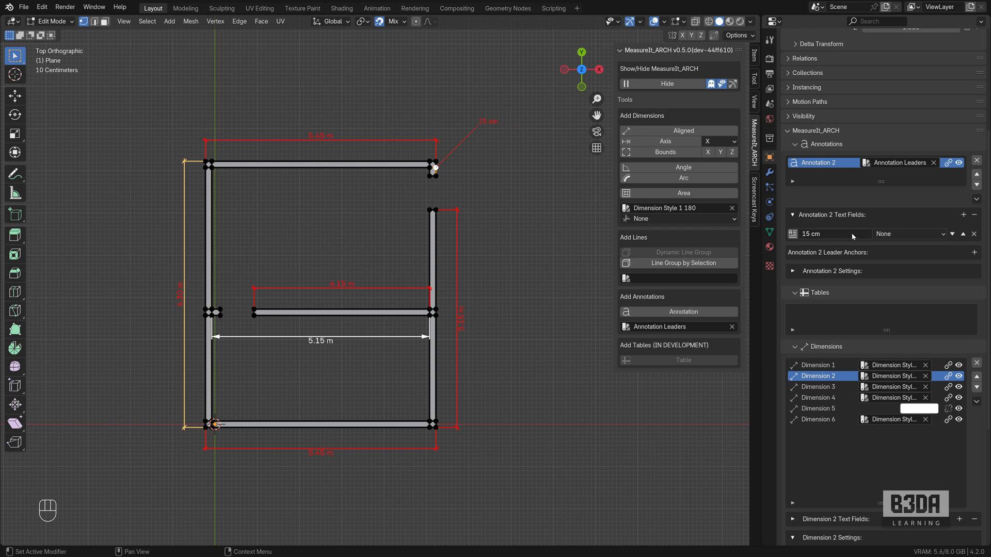
click(821, 234)
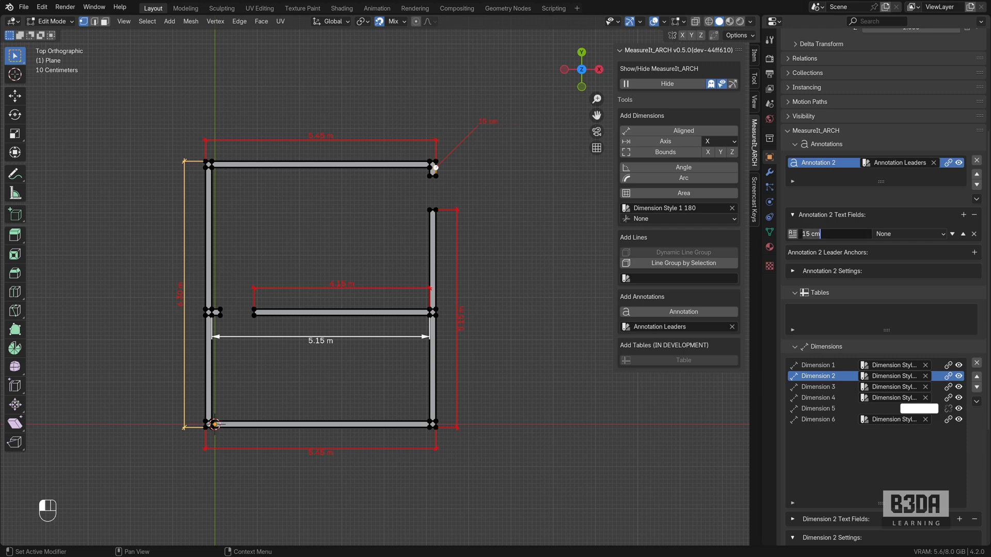
text(0.)
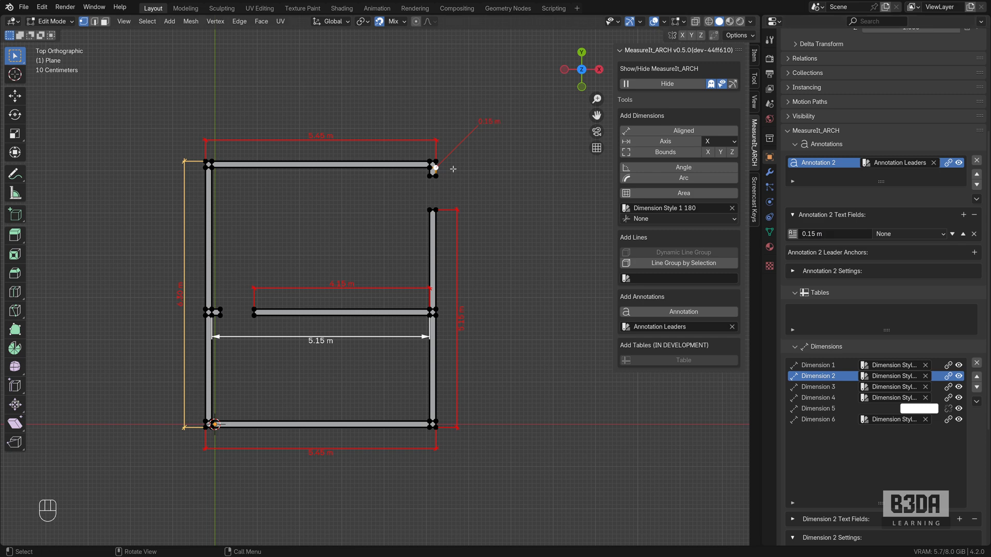
mouse_move(467, 177)
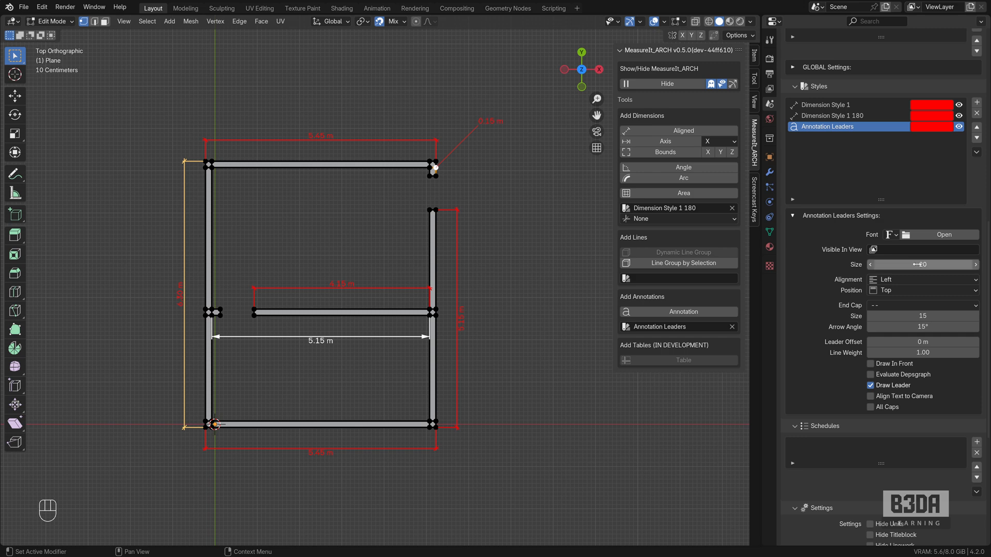
Set Annotation Leaders to Triangle end caps, 1.50 line weight, and adjust the leader offset.
click(921, 305)
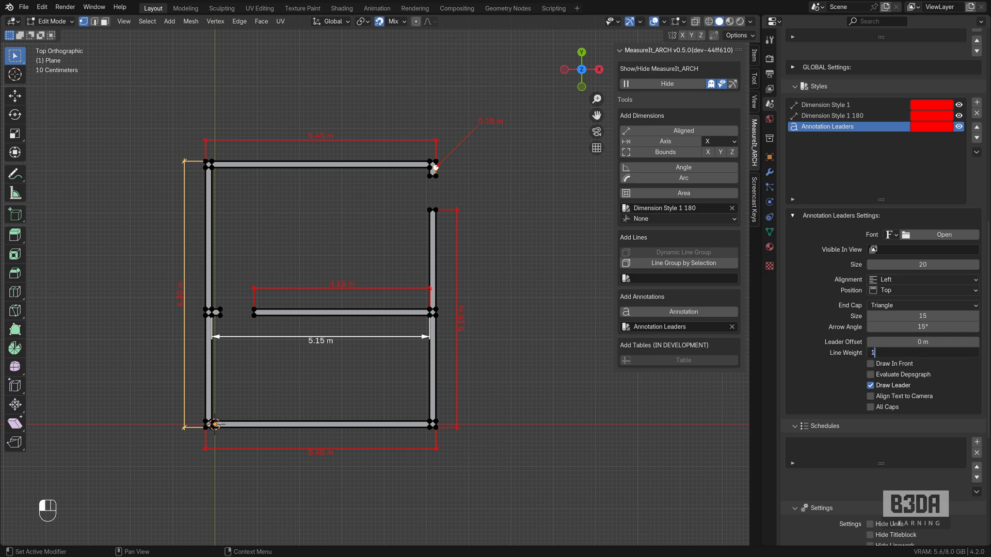
text(1.50)
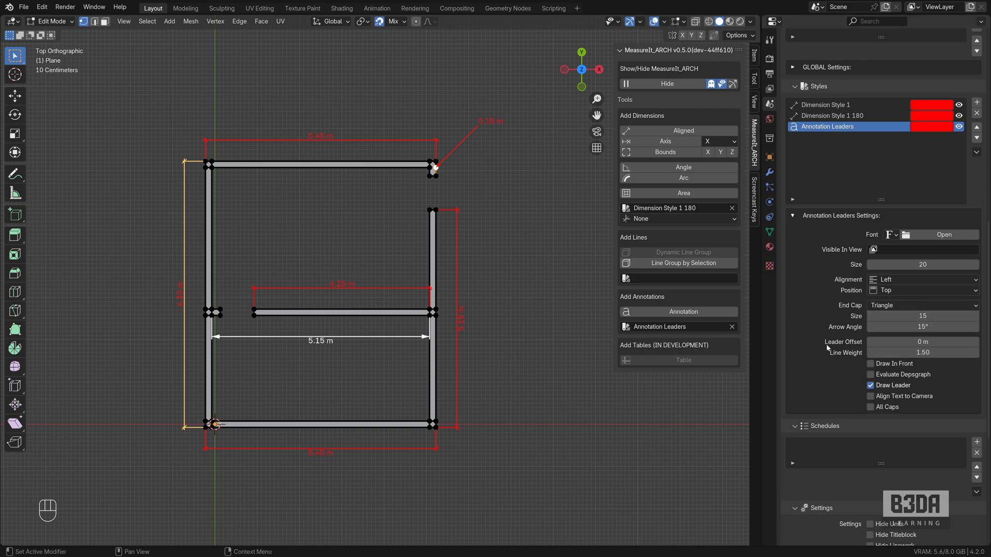
mouse_move(922, 341)
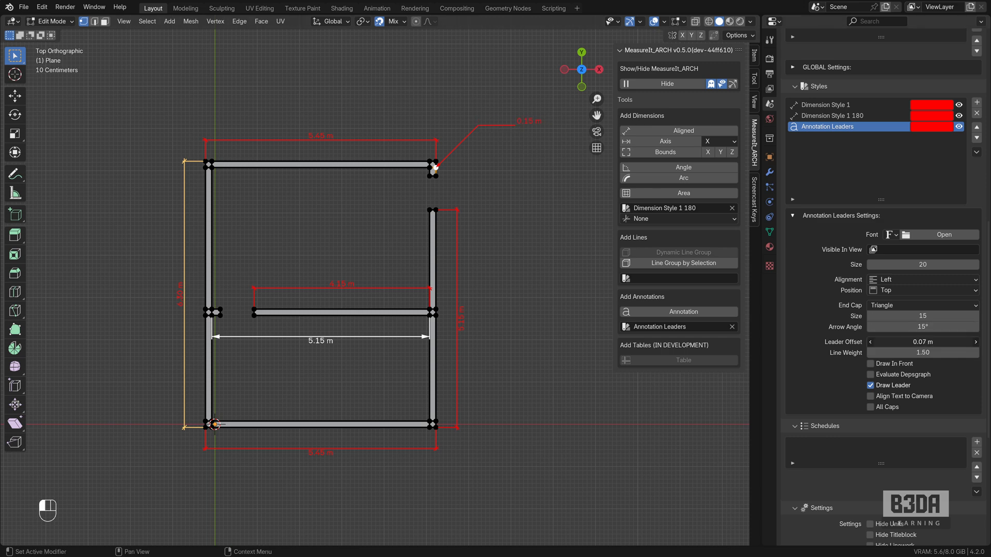
click(922, 341)
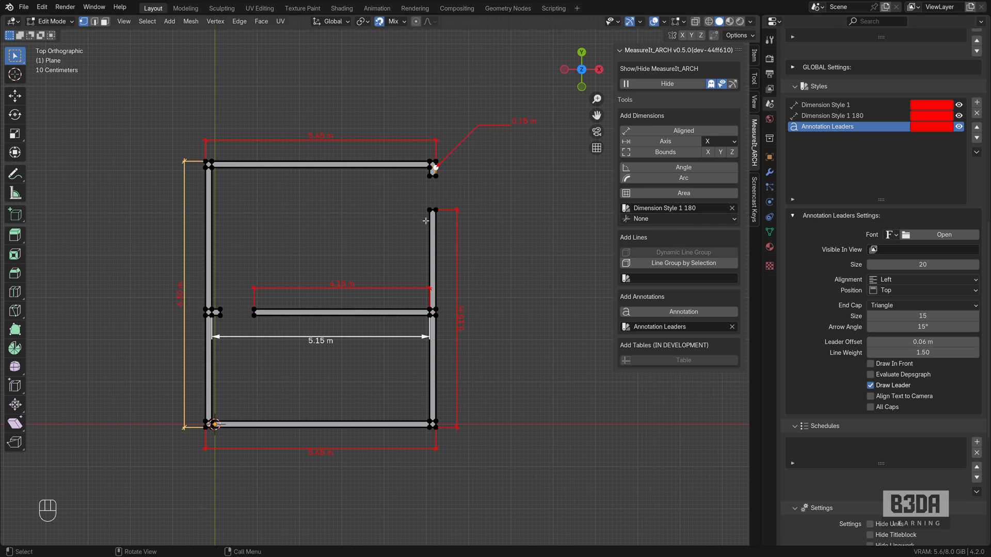
mouse_move(428, 183)
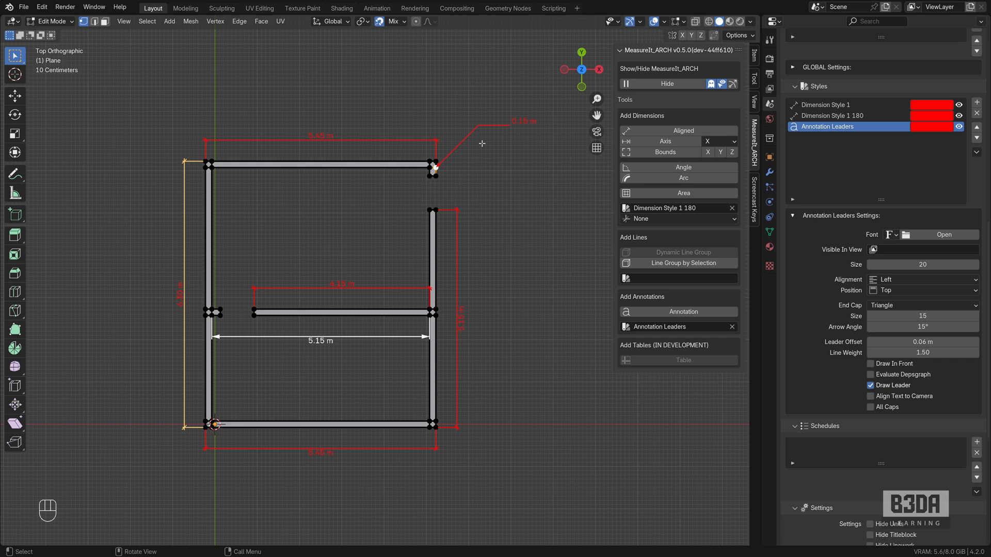
mouse_move(215, 370)
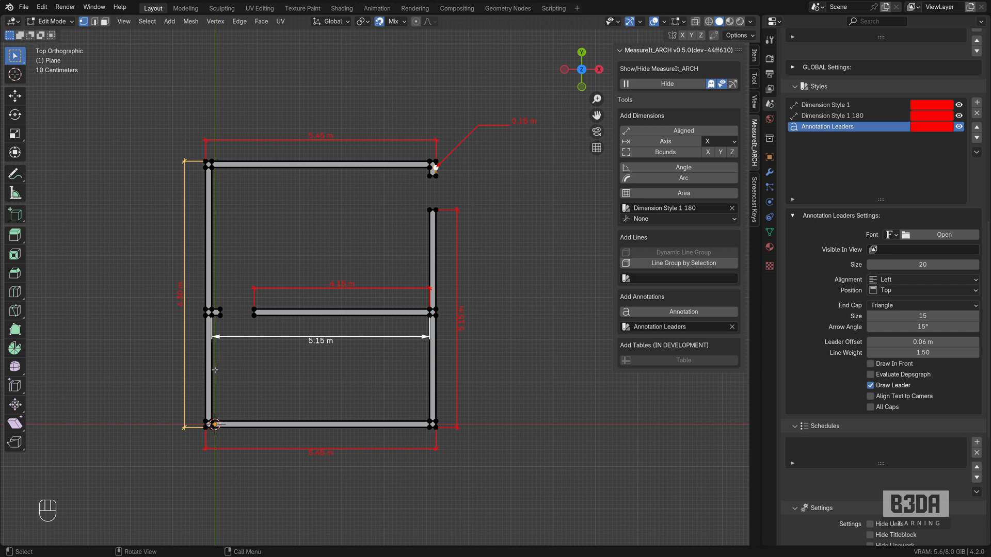
mouse_move(224, 361)
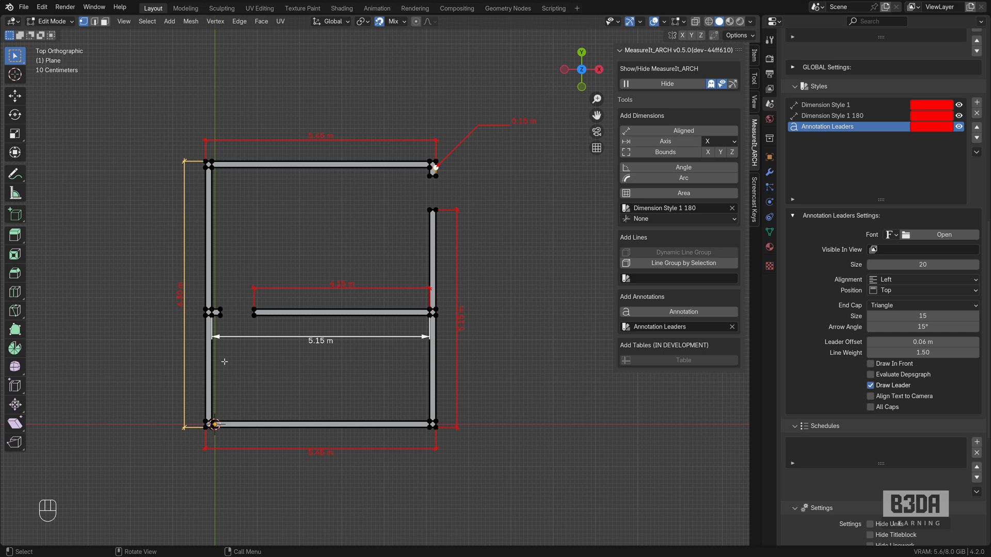
mouse_move(212, 388)
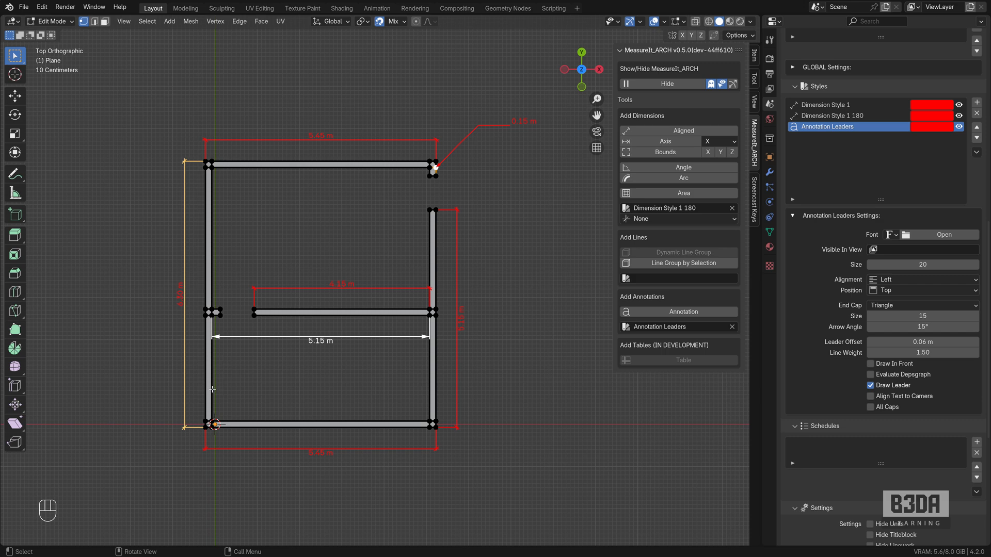
Pick the floor plan's bottom-left wall corner vertex in Edit Mode.
click(213, 425)
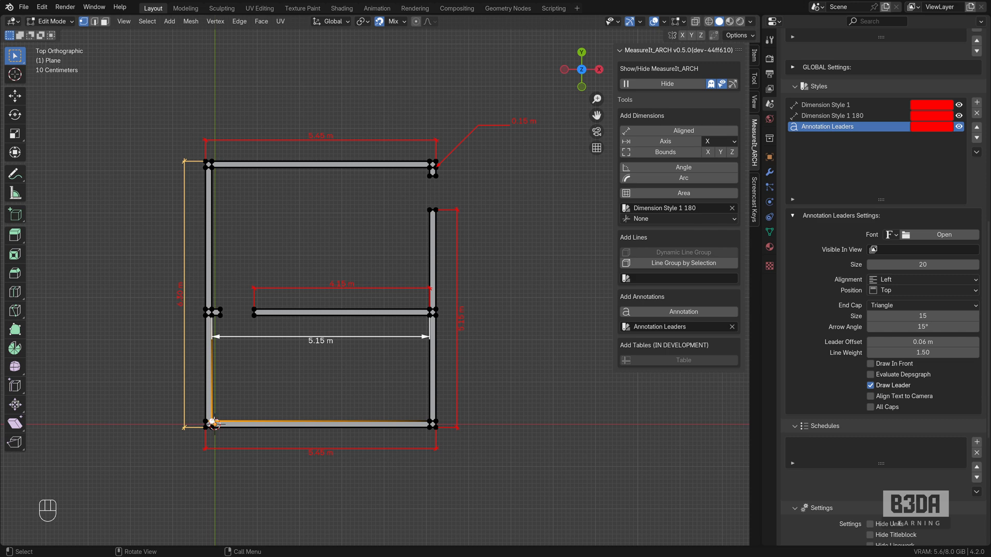
click(392, 21)
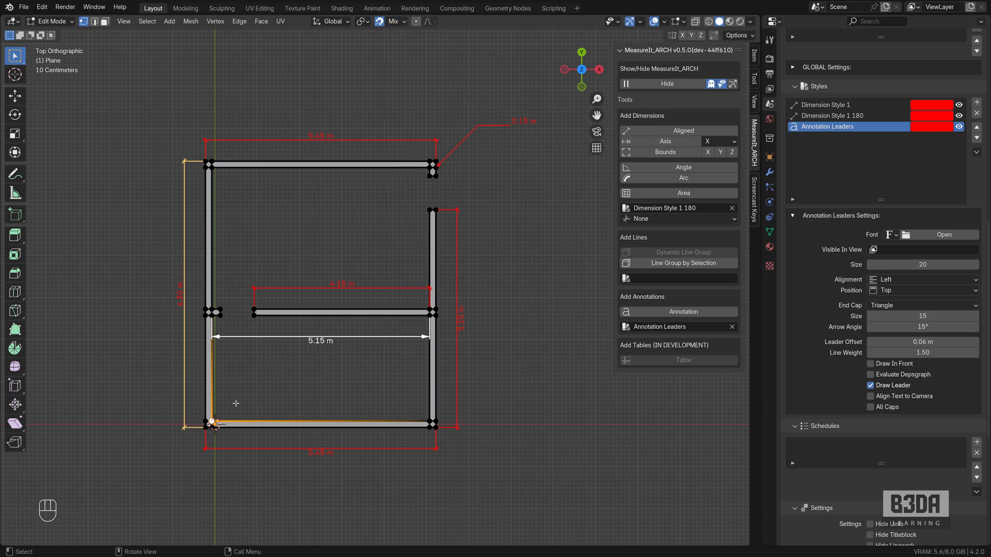
Duplicate the corner vertex and place the copy partway up the left wall.
key(Shift+D)
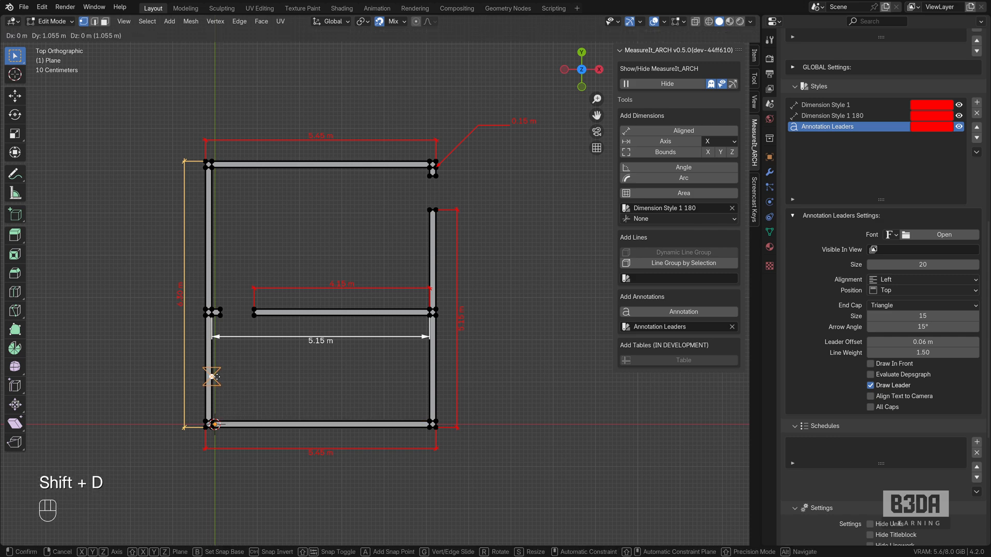
mouse_move(211, 377)
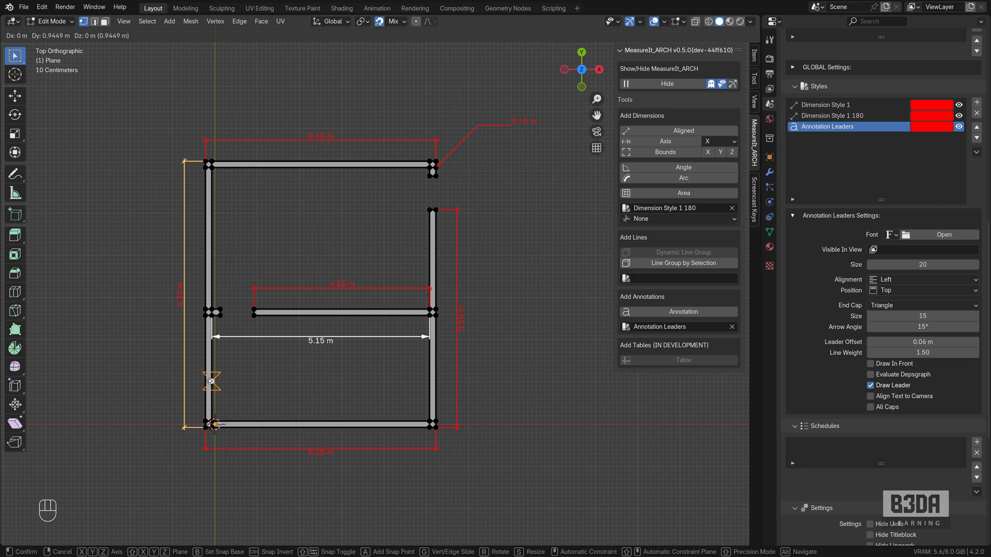
key(shift+d)
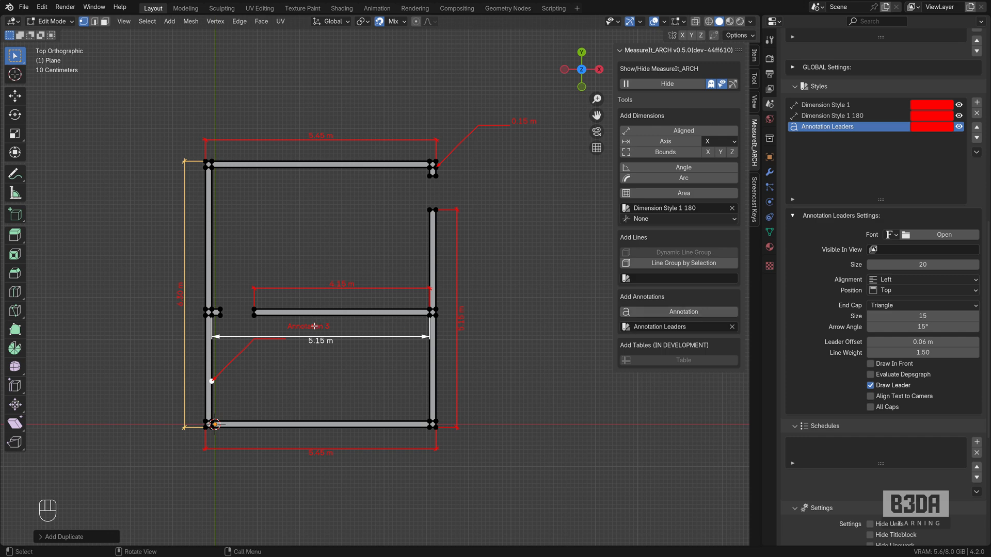
mouse_move(739, 296)
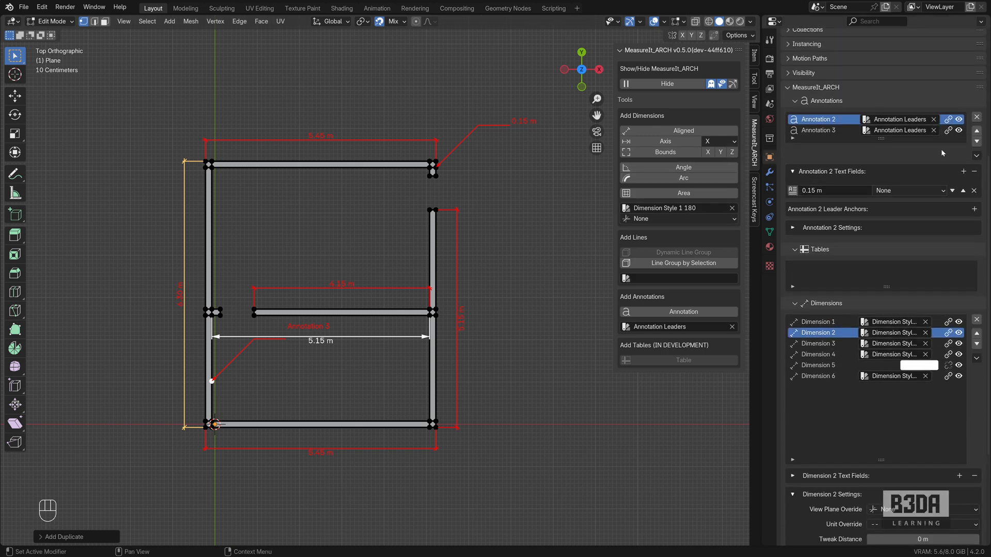
Delete Annotation 3 and grab the left-wall vertex for a new annotation.
click(820, 129)
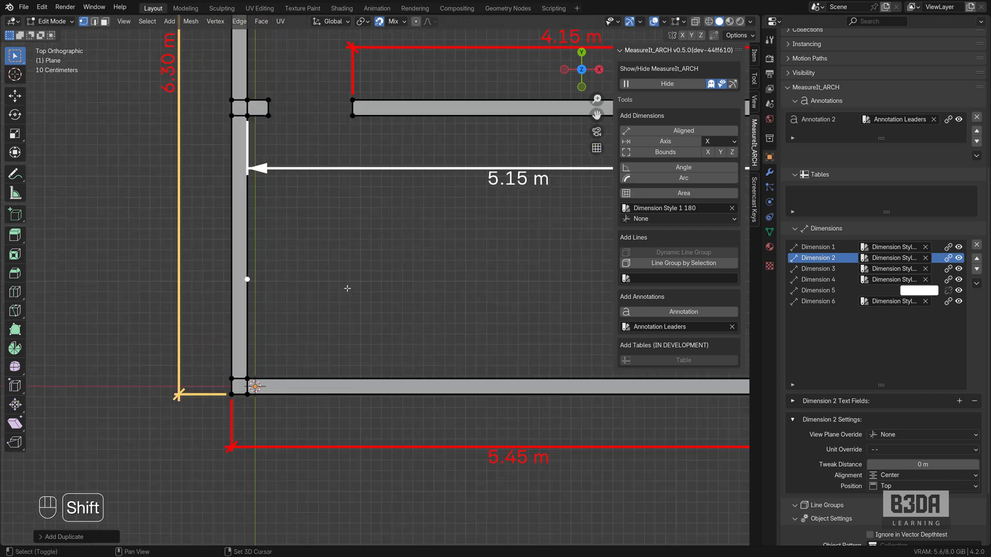
key(g)
text(B)
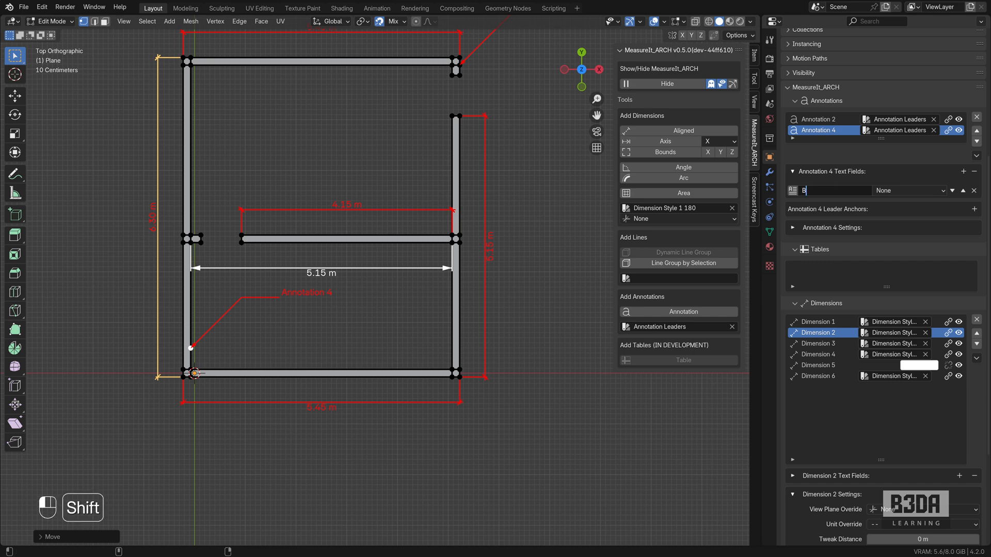
Type 'Brick Wall' as Annotation 4's text.
text(rick)
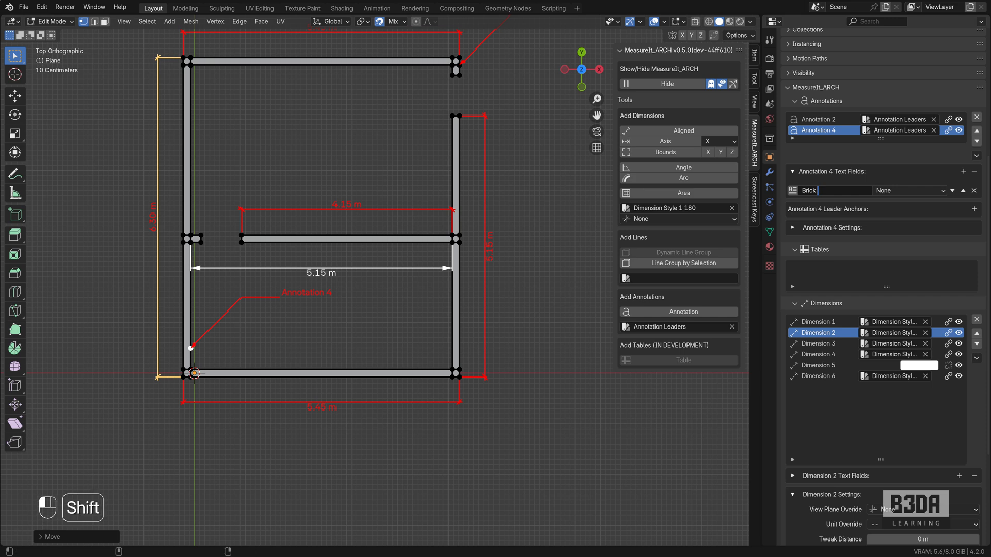
text(Wall)
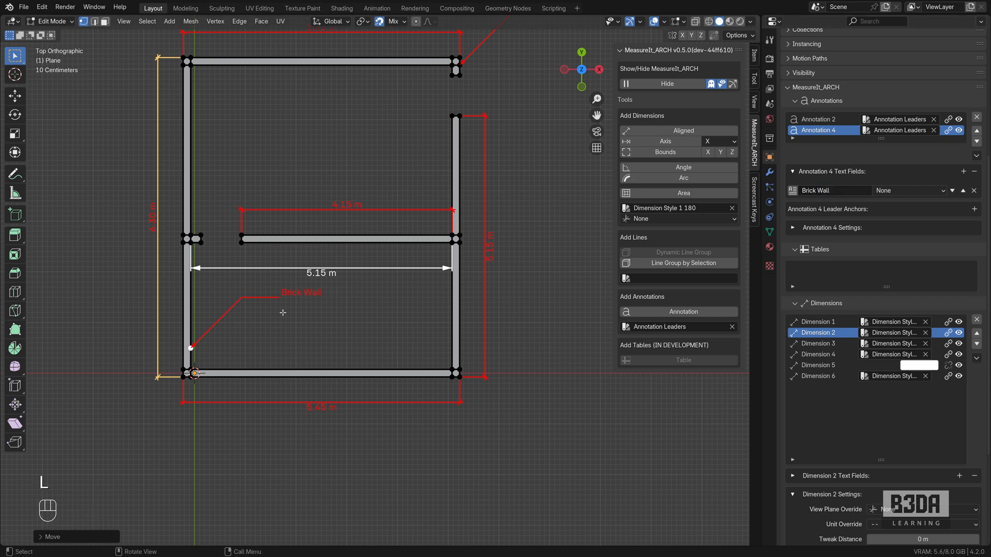
mouse_move(333, 253)
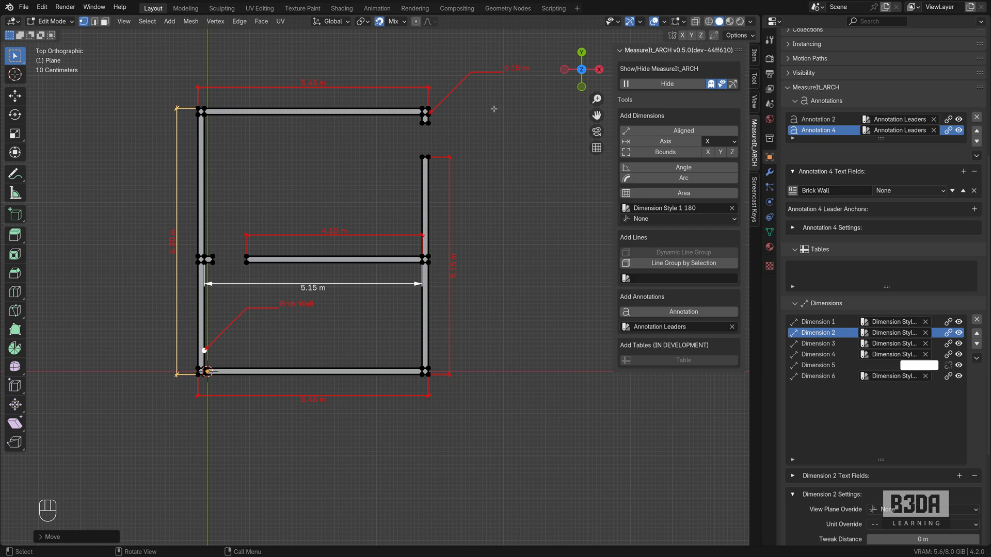
mouse_move(530, 84)
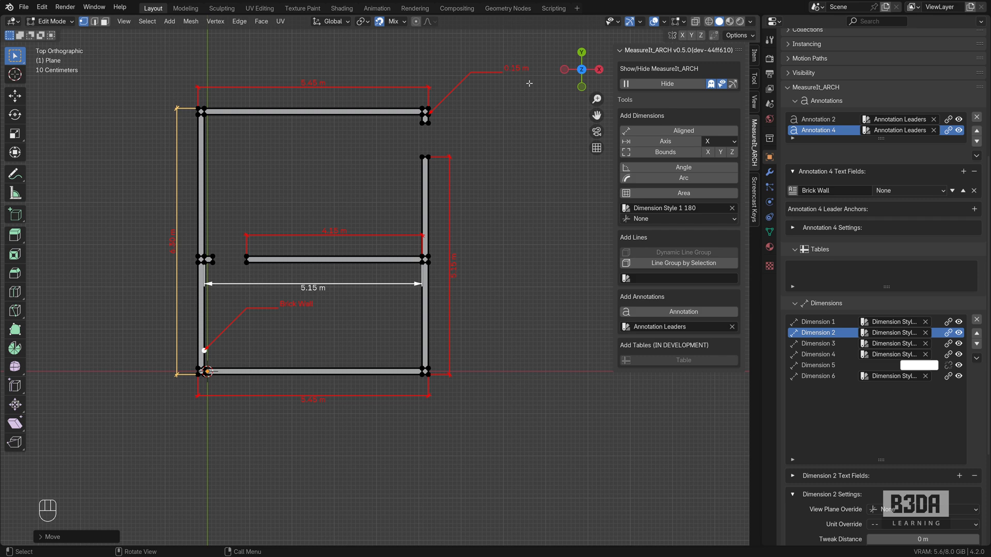
mouse_move(769, 103)
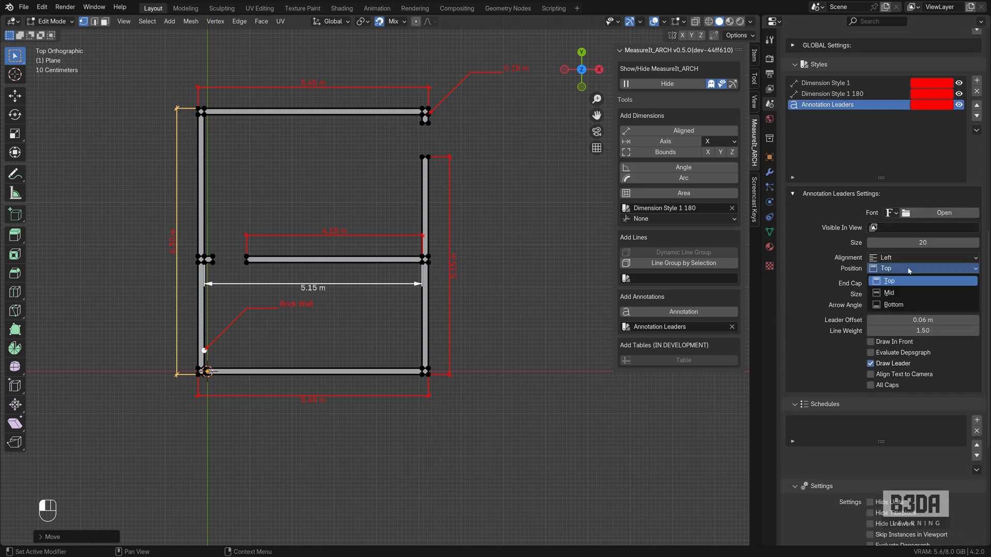
Change the Annotation Leaders text Position from Top to Mid.
click(887, 293)
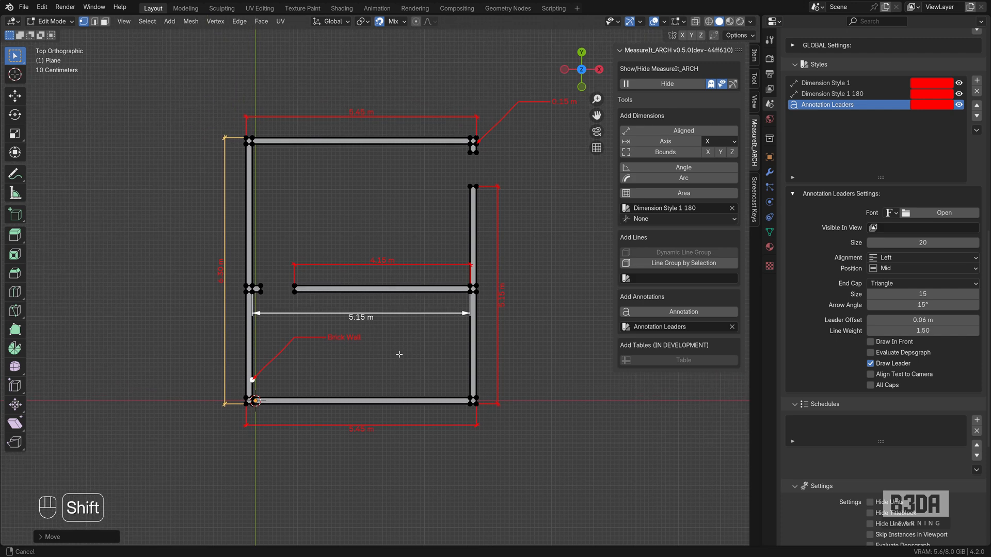
mouse_move(258, 184)
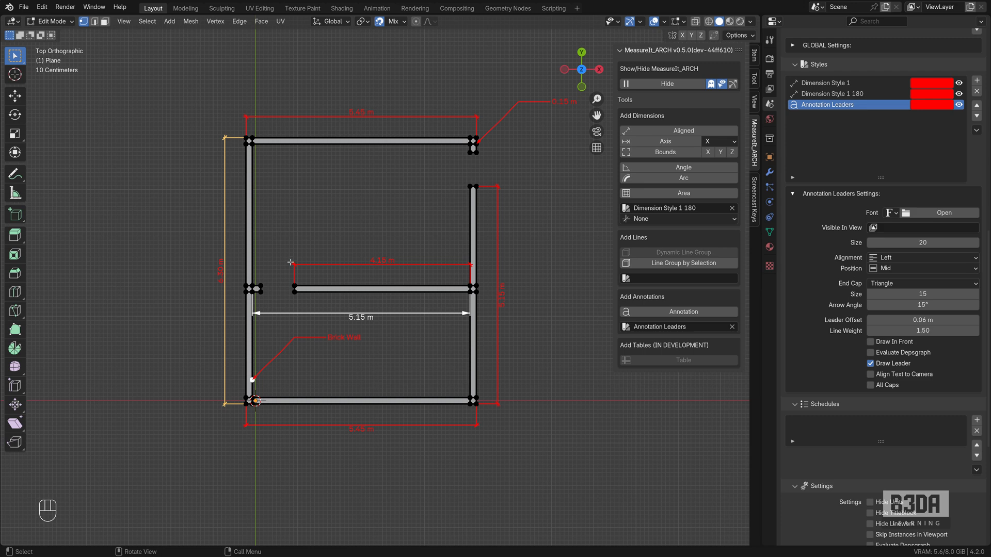
Duplicate a vertex higher on the left wall and add Annotation 5, toggling Object/Edit Mode.
key(shift+d)
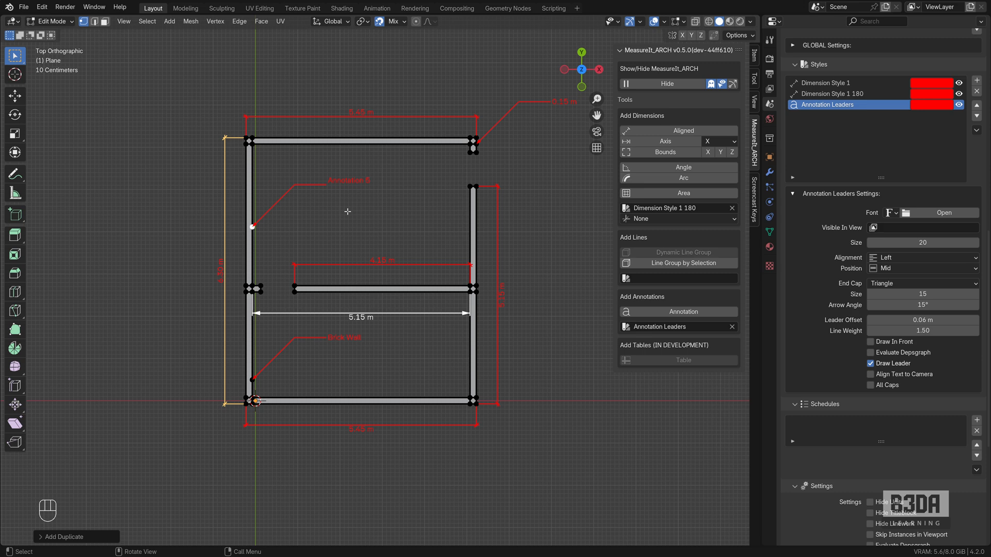
key(Tab)
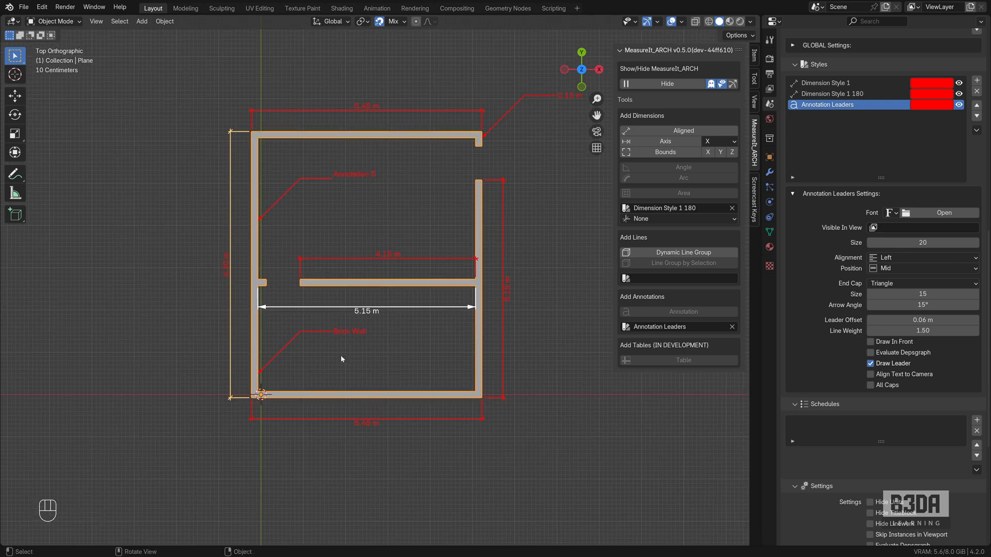
key(Tab)
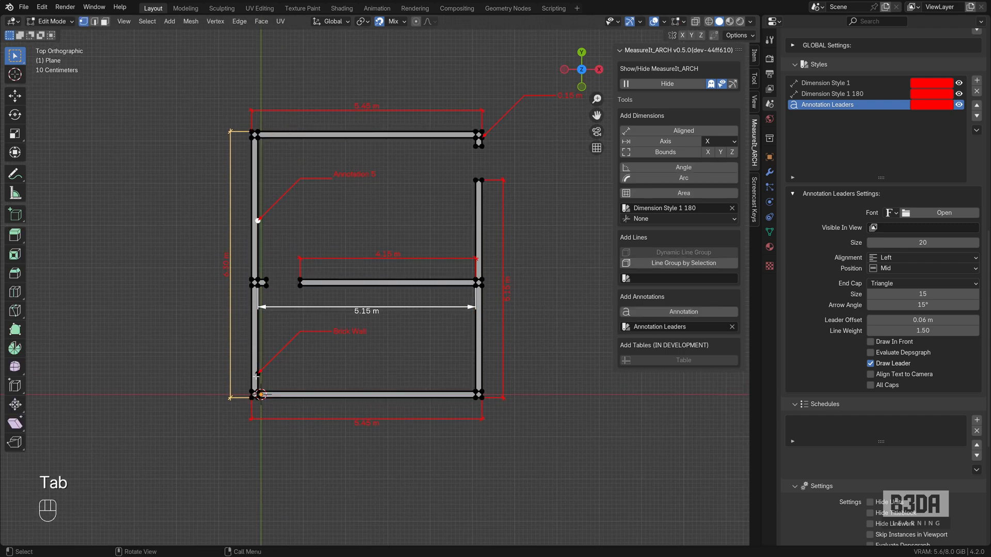
mouse_move(346, 226)
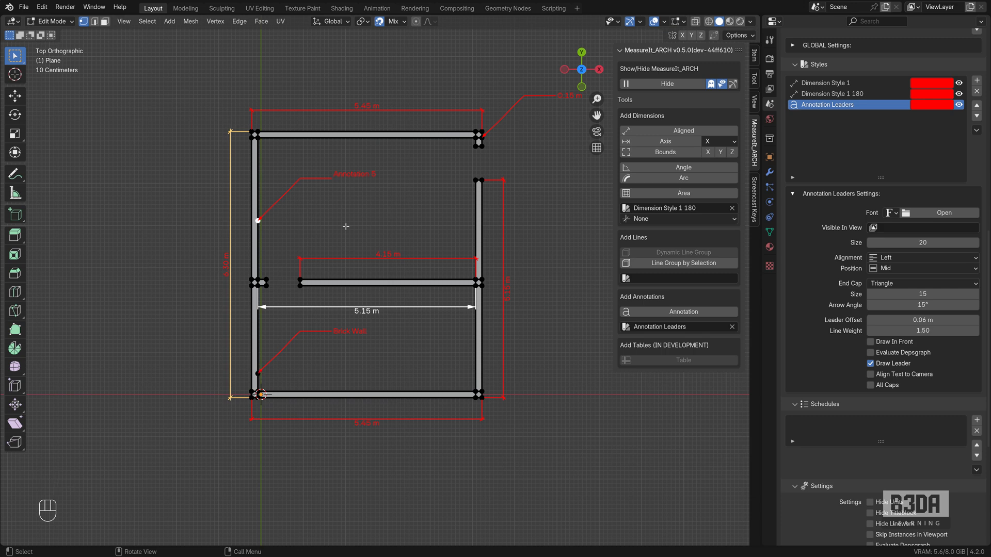
mouse_move(349, 217)
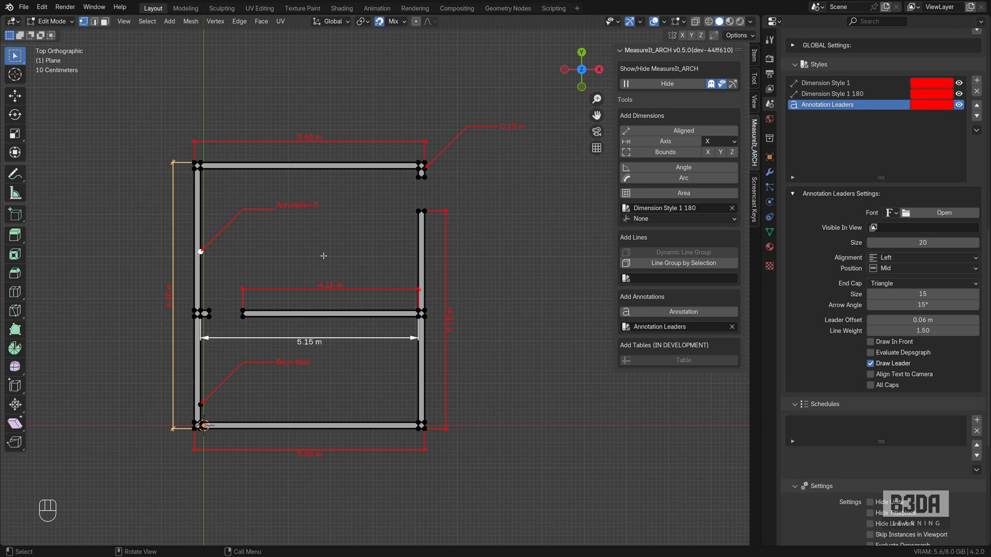
key(Tab)
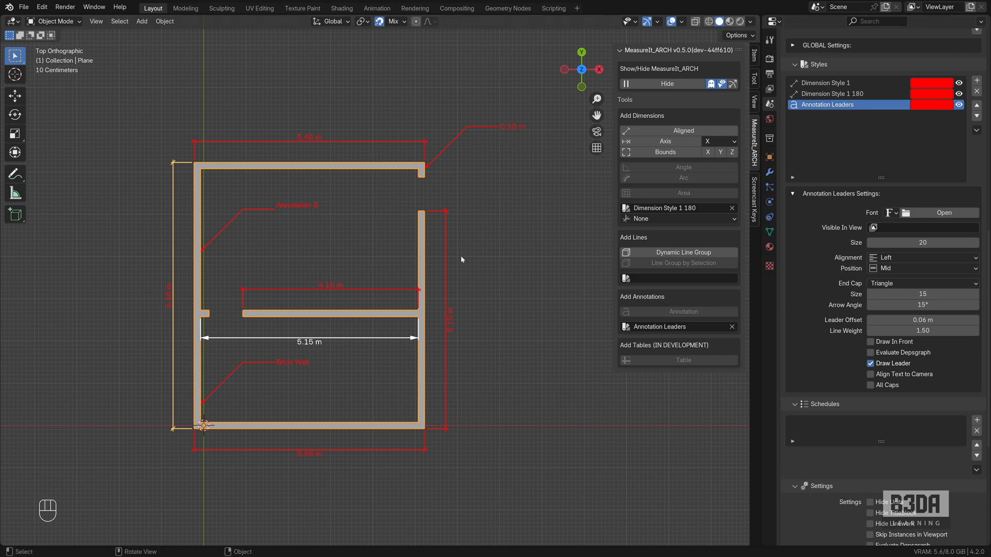
mouse_move(307, 257)
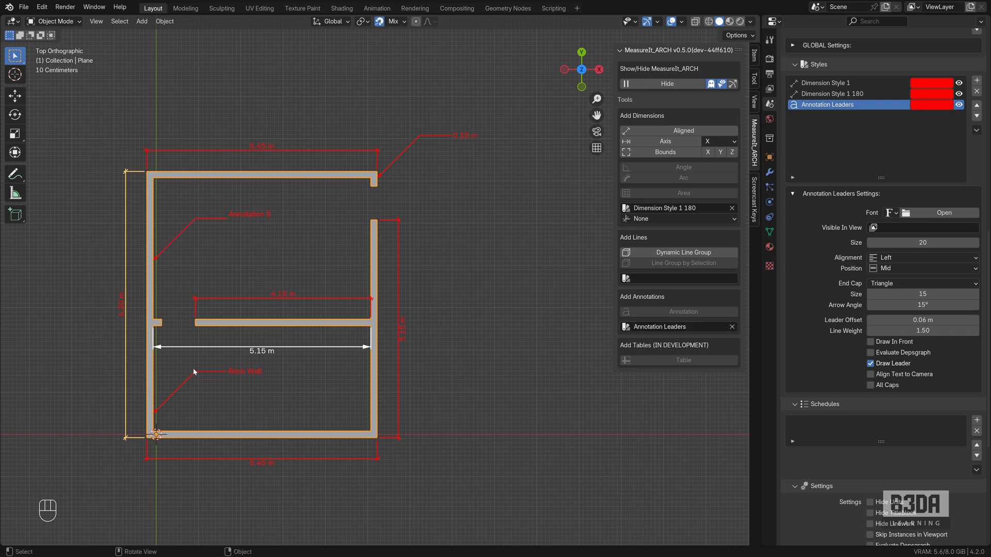
mouse_move(495, 322)
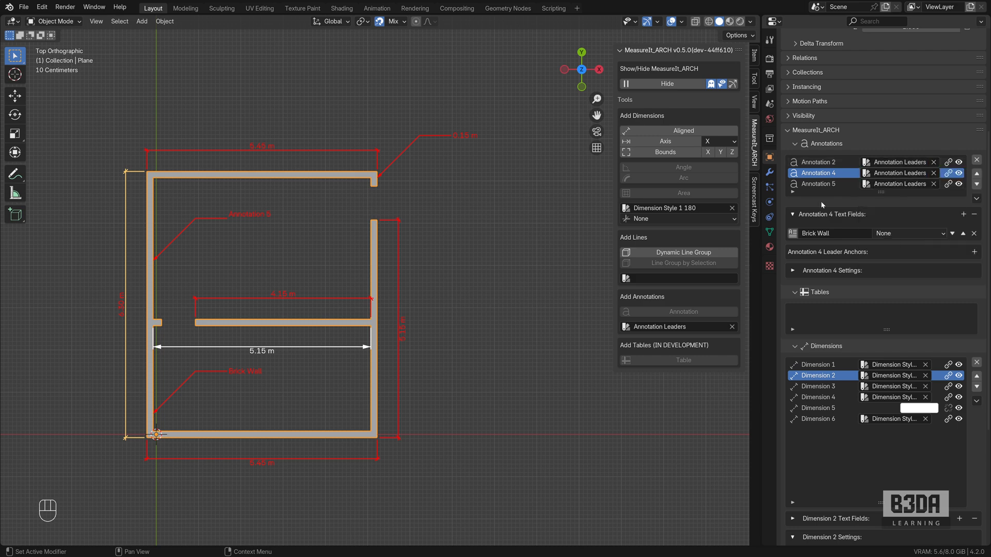
mouse_move(549, 297)
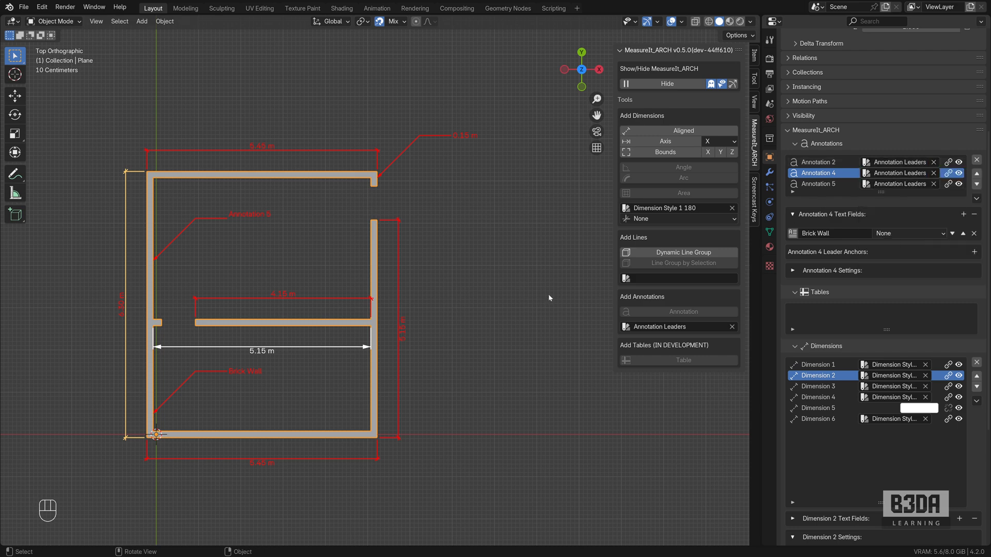